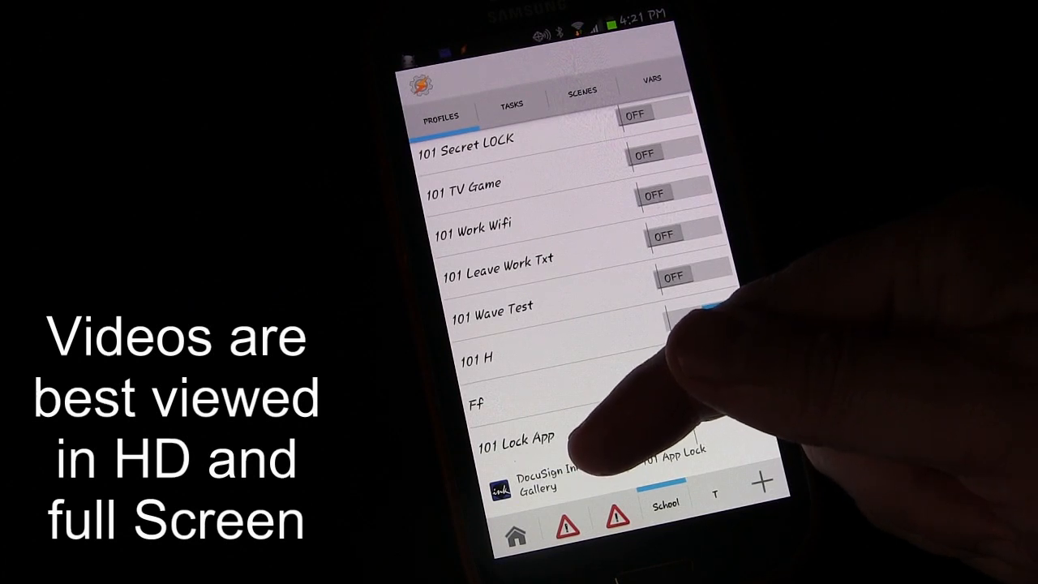
# Step: Open Tasker's main options menu from the Profiles tab
pyautogui.click(717, 312)
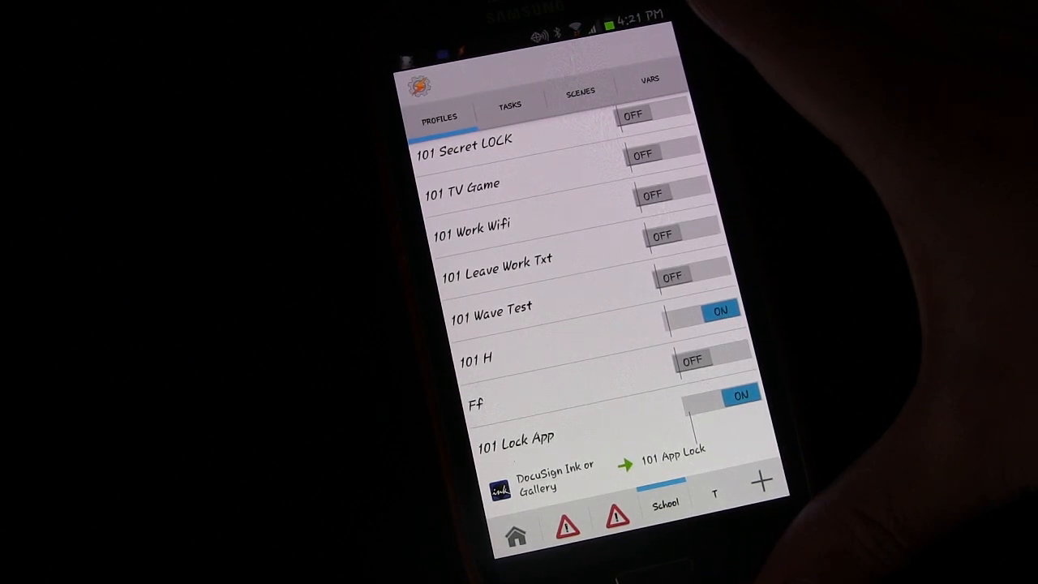
pyautogui.click(722, 398)
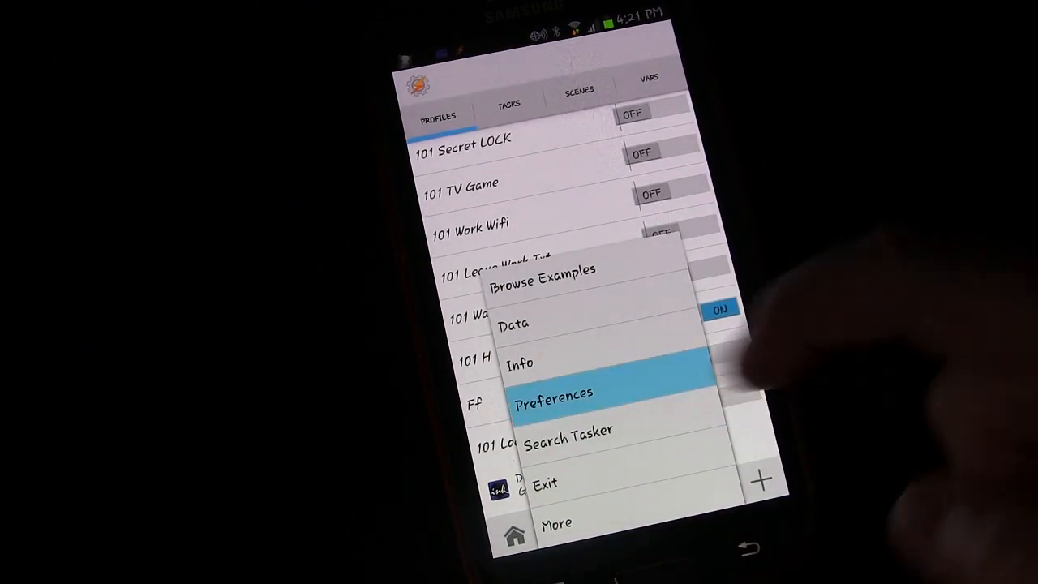
# Step: Open Preferences, scroll to the UI Lock section, and read the Lock Code help
pyautogui.click(554, 403)
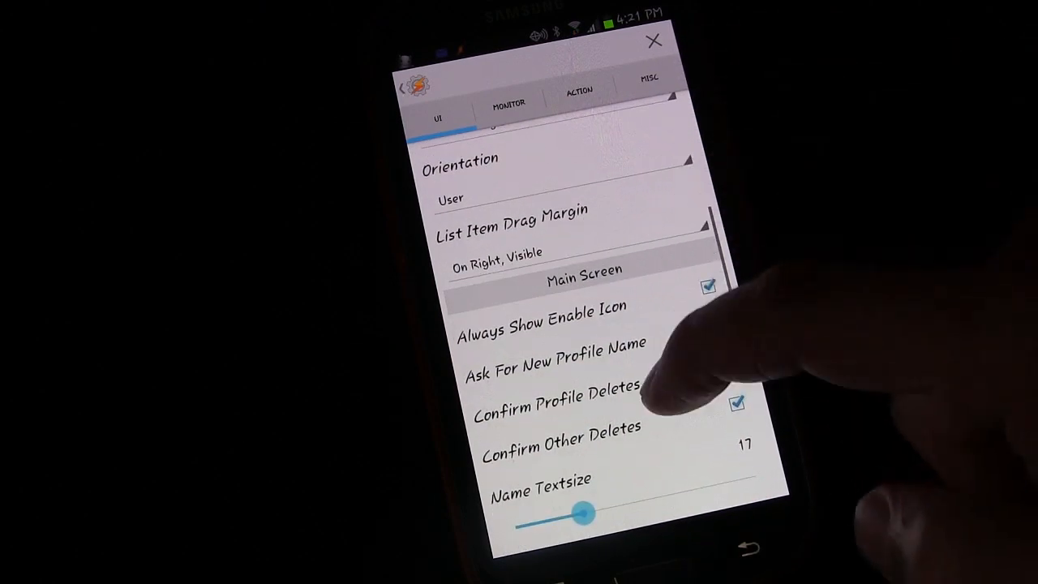
pyautogui.scroll(-3)
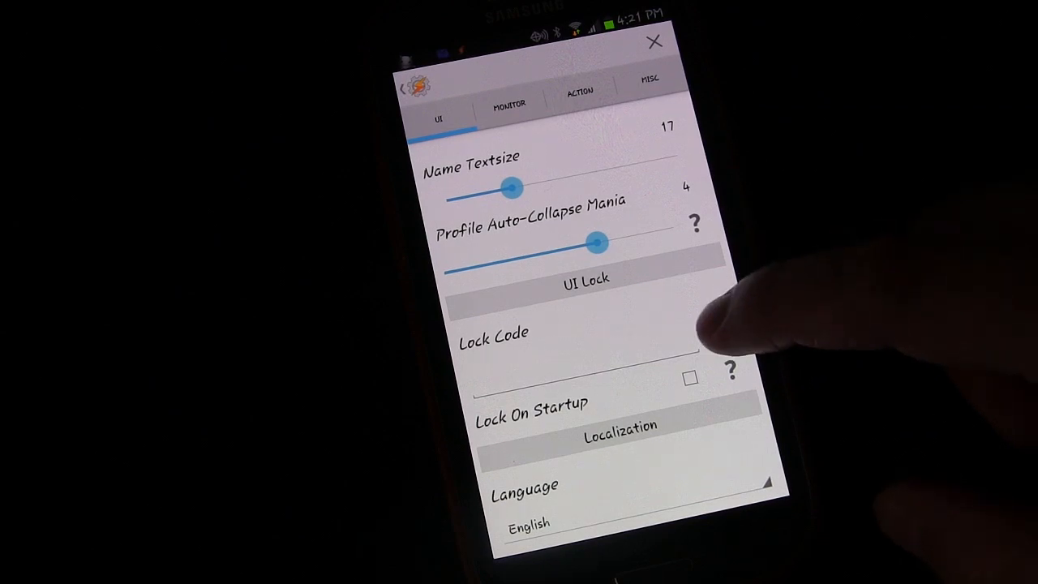
pyautogui.click(730, 372)
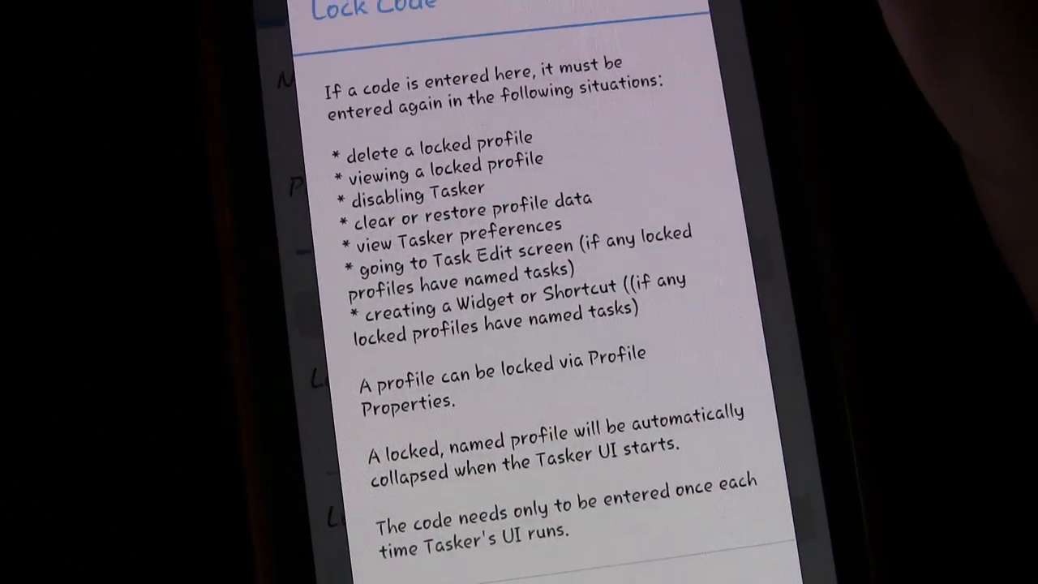
pyautogui.scroll(-3)
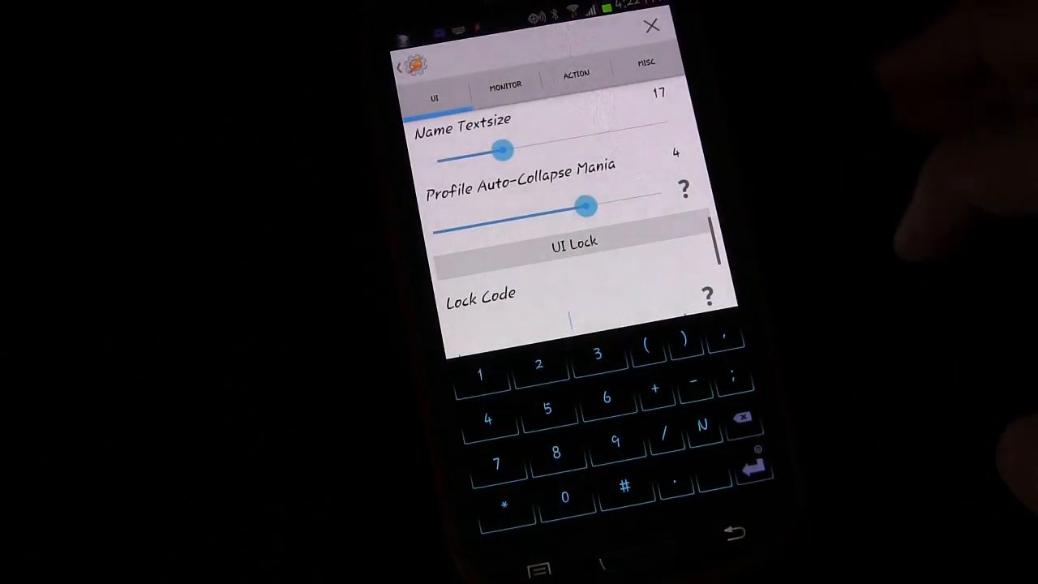
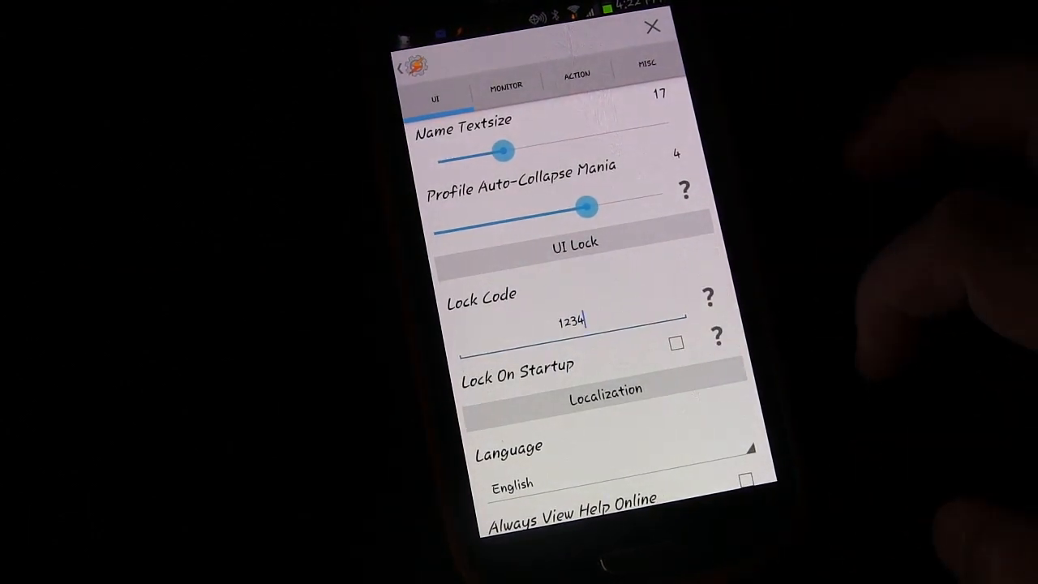
pyautogui.click(717, 336)
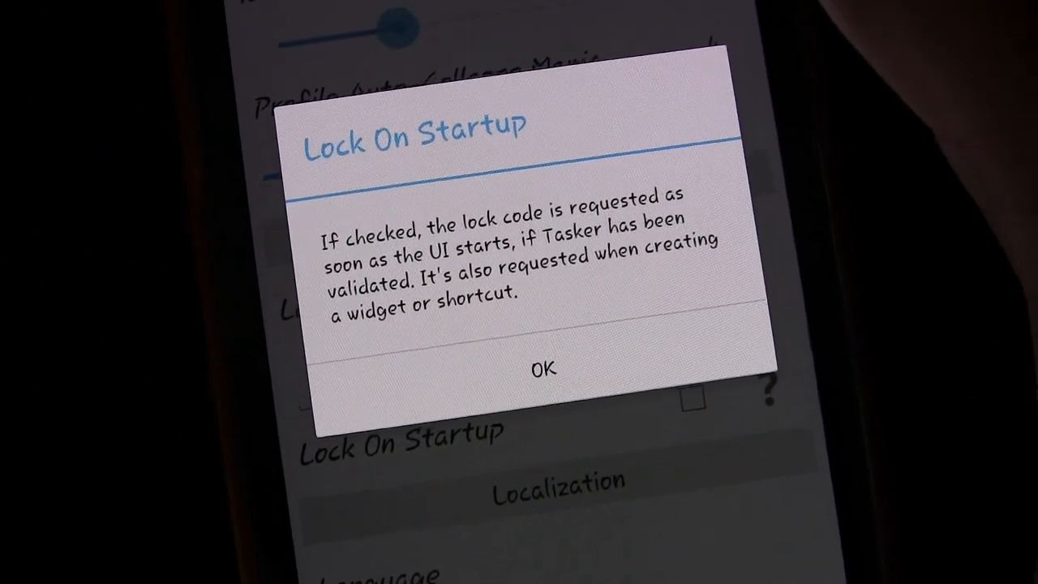
pyautogui.click(544, 367)
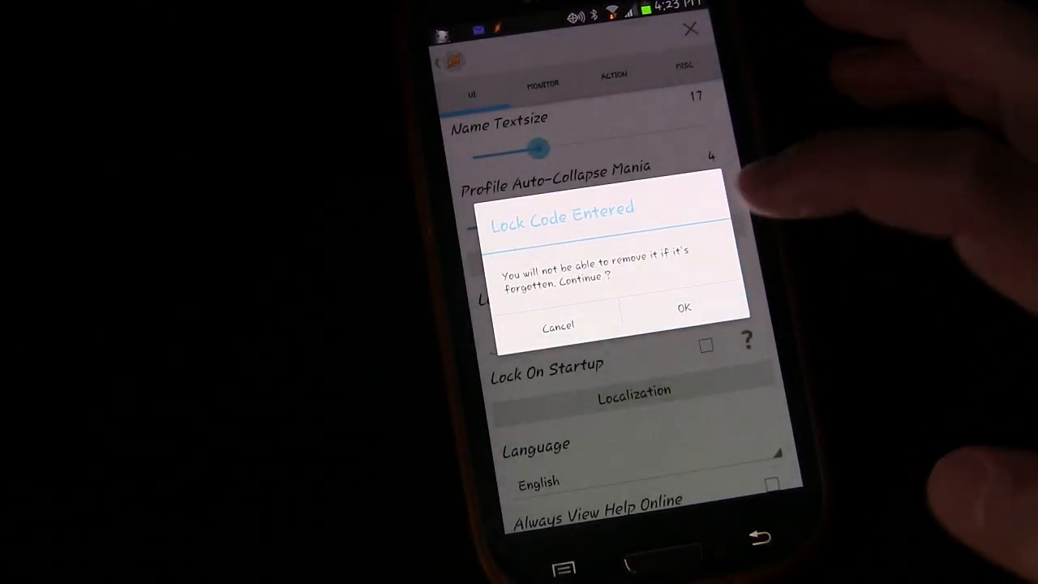
pyautogui.click(683, 307)
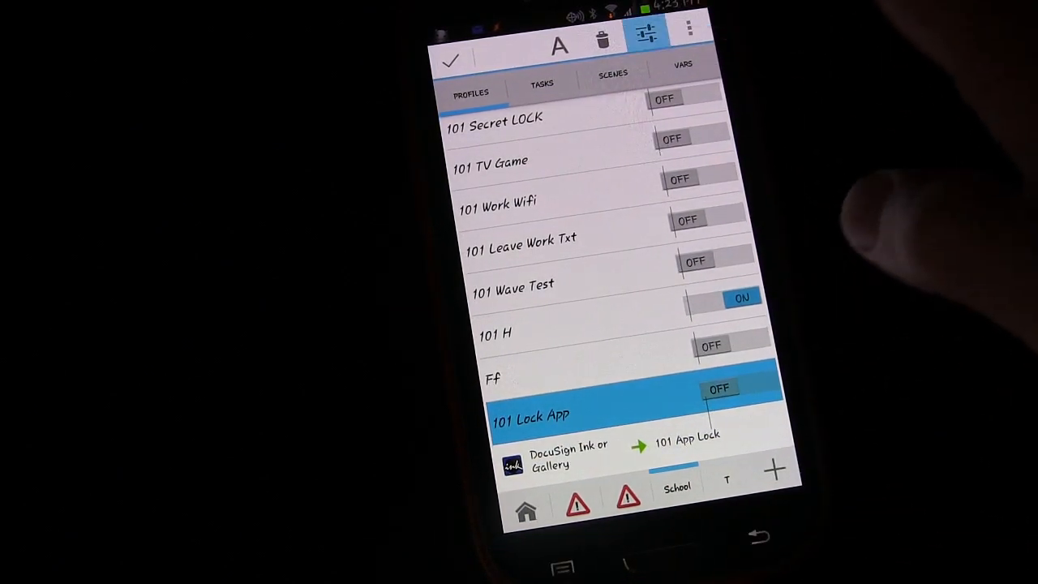
# Step: Select the 101 Lock App profile and choose Lock from the action-bar overflow menu
pyautogui.click(531, 416)
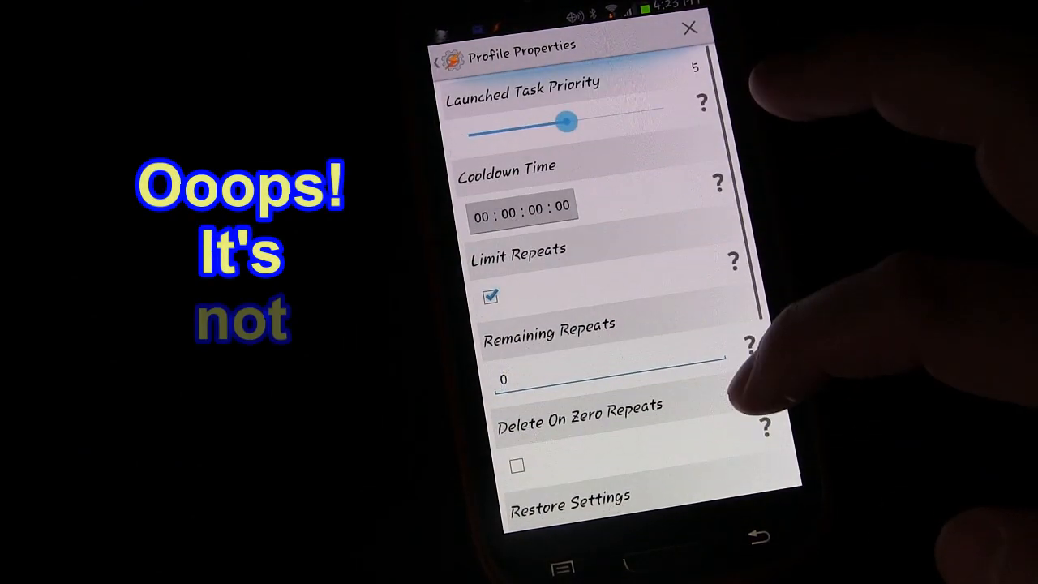
pyautogui.scroll(-3)
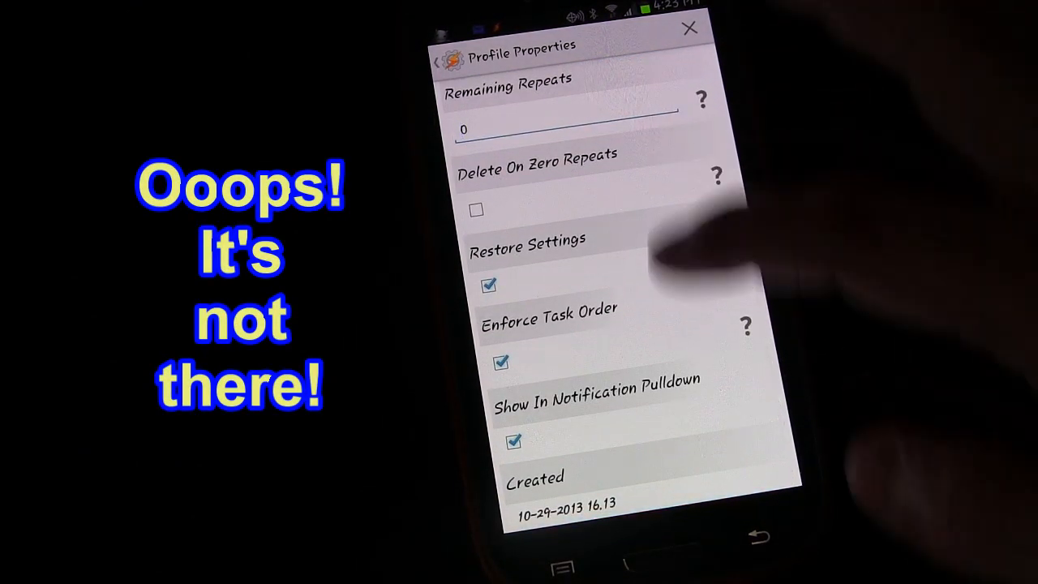
pyautogui.click(690, 27)
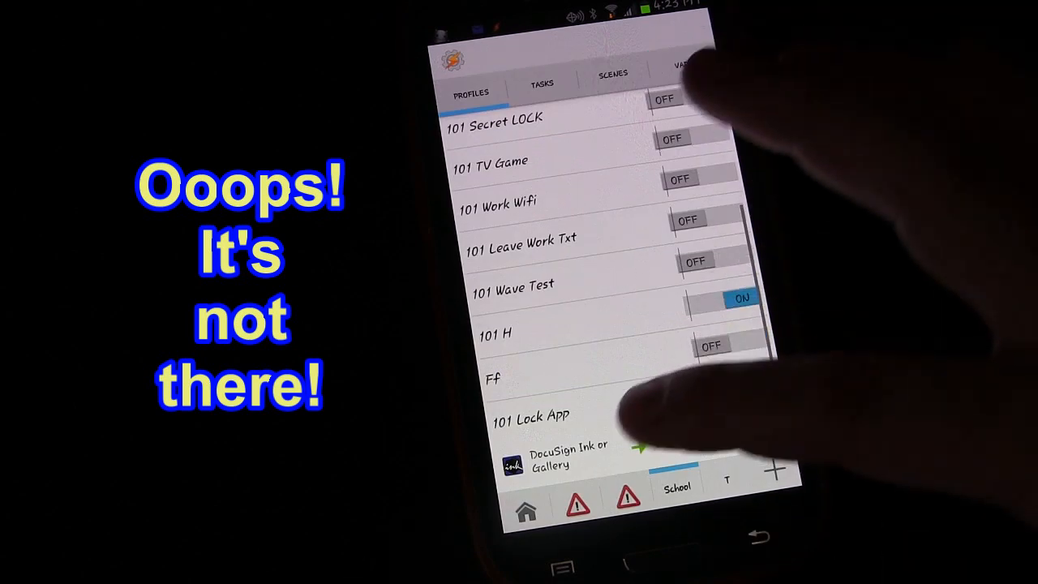
pyautogui.click(531, 413)
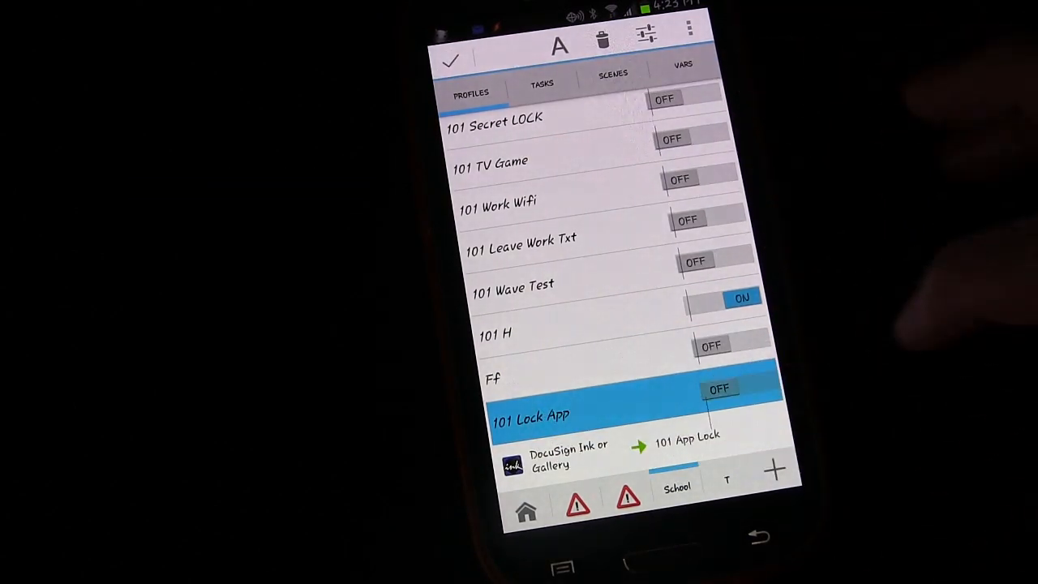
pyautogui.click(689, 30)
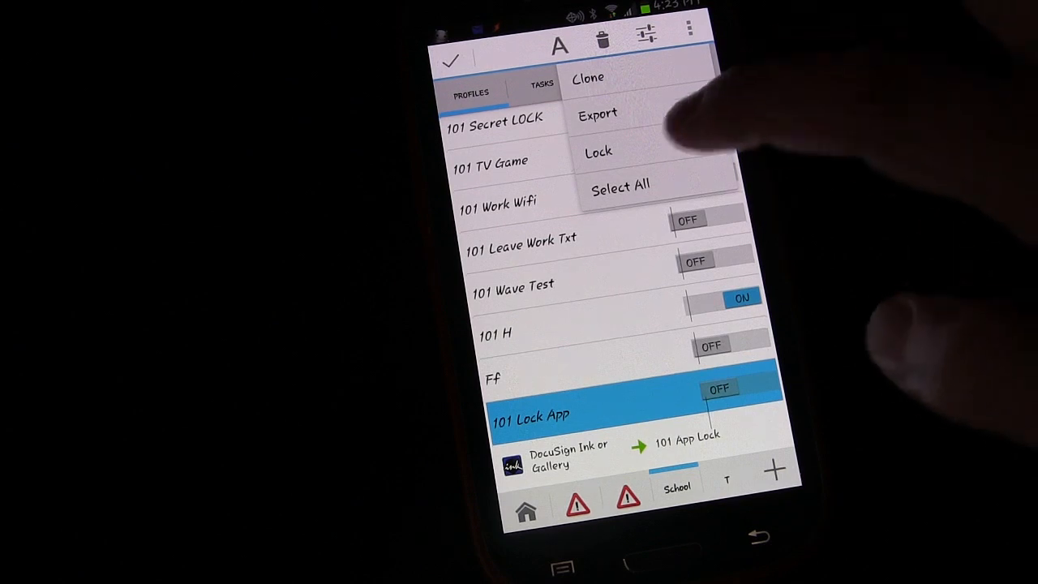
pyautogui.click(598, 152)
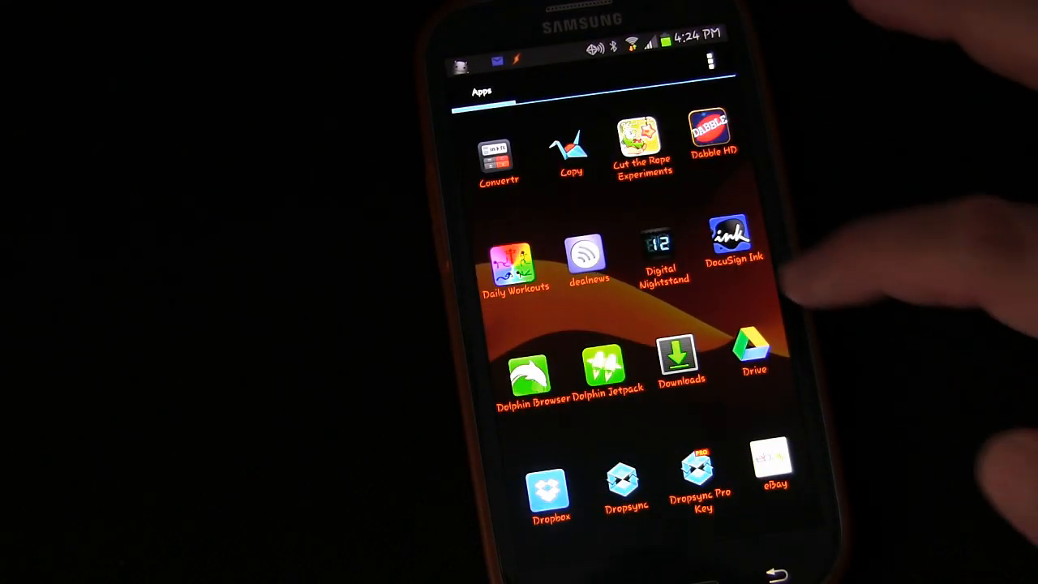
# Step: Relaunch Tasker from the phone's app drawer
pyautogui.click(731, 243)
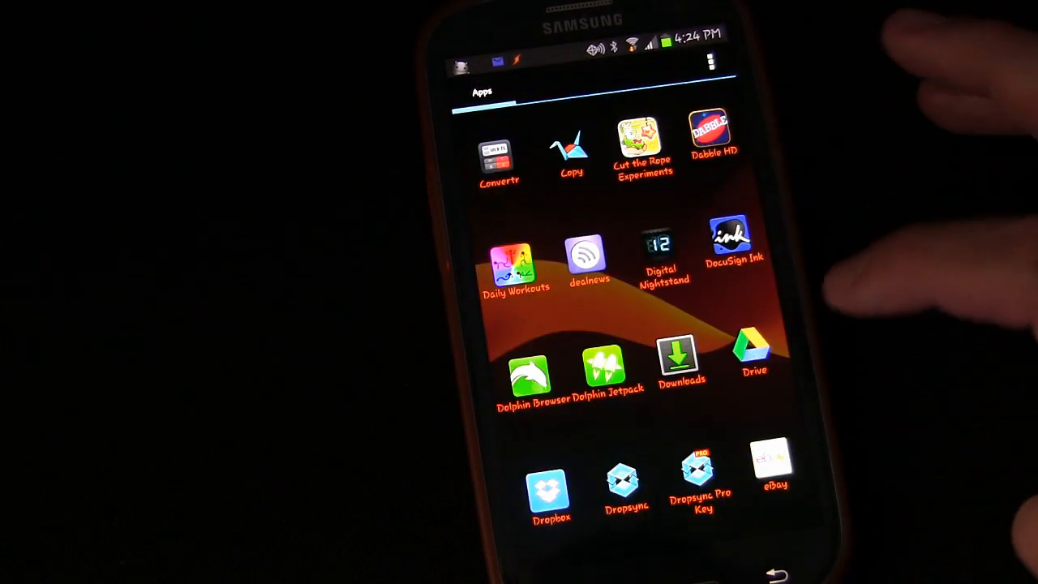
pyautogui.click(732, 239)
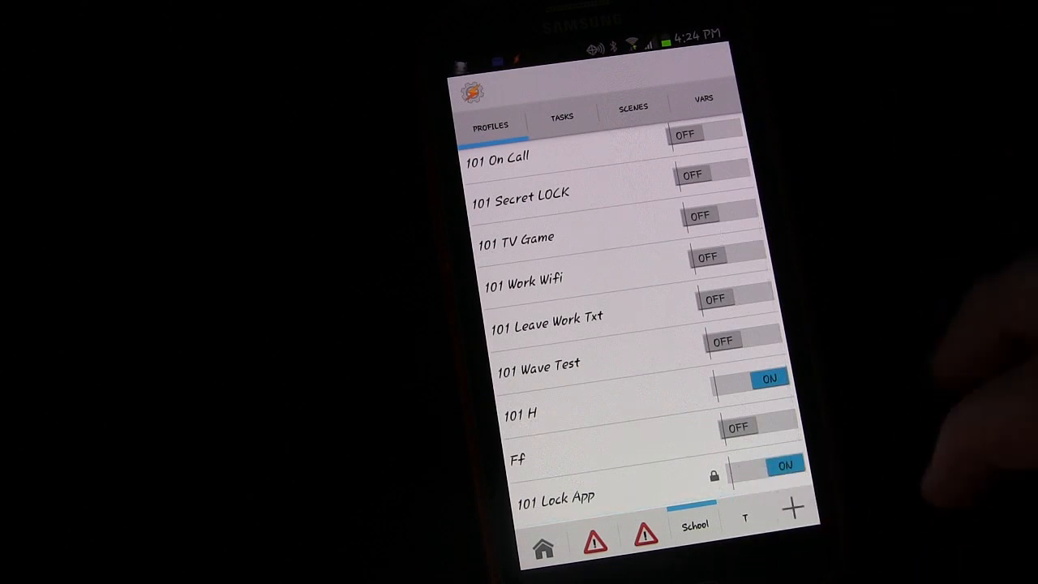
# Step: Finish entering the four-digit lock code on the keypad and confirm with the check mark
pyautogui.click(763, 471)
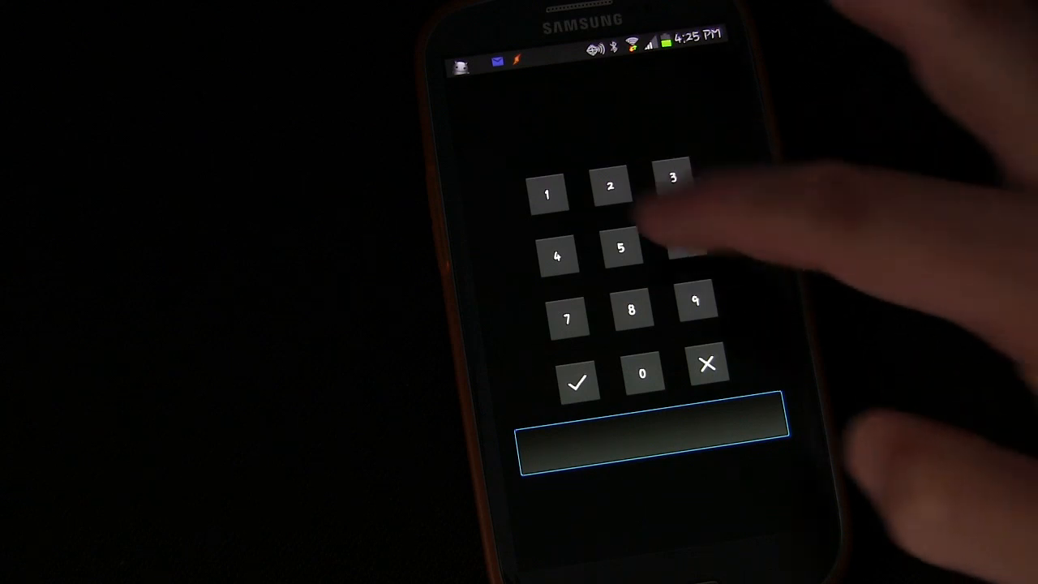
pyautogui.click(557, 256)
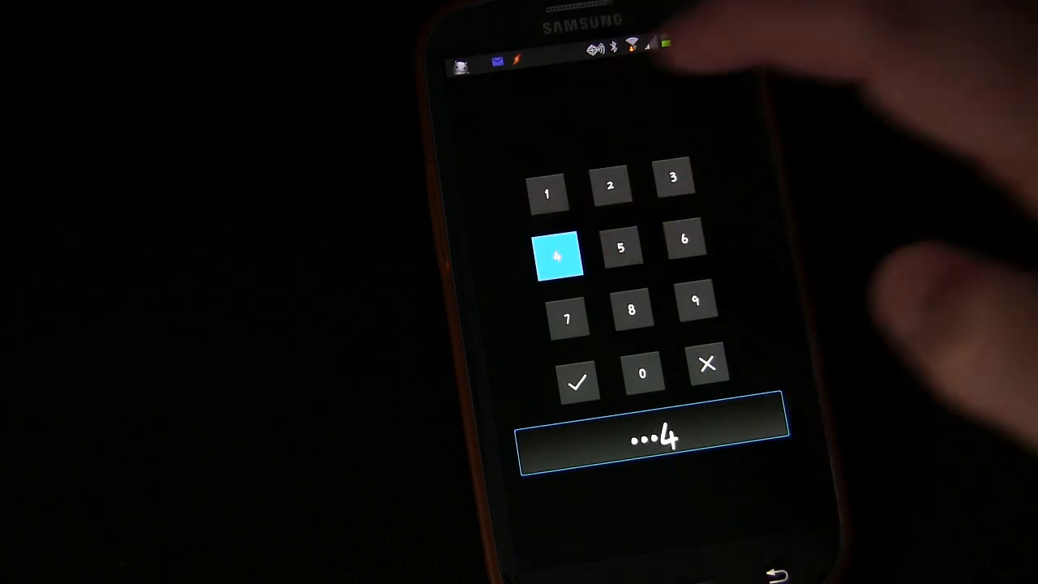
pyautogui.click(578, 381)
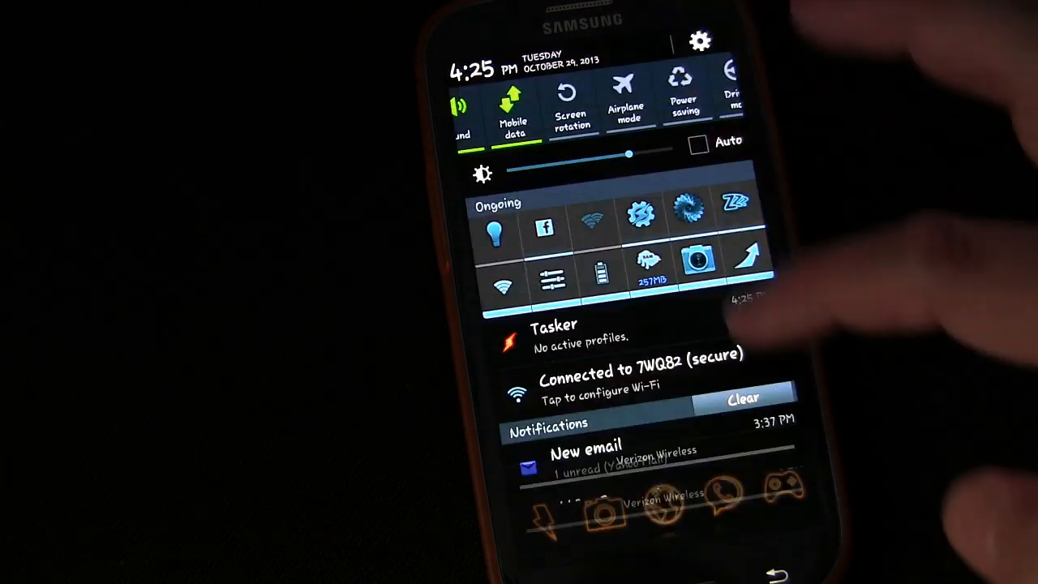
# Step: Return to Tasker's Profiles list from the Tasker notification
pyautogui.click(554, 332)
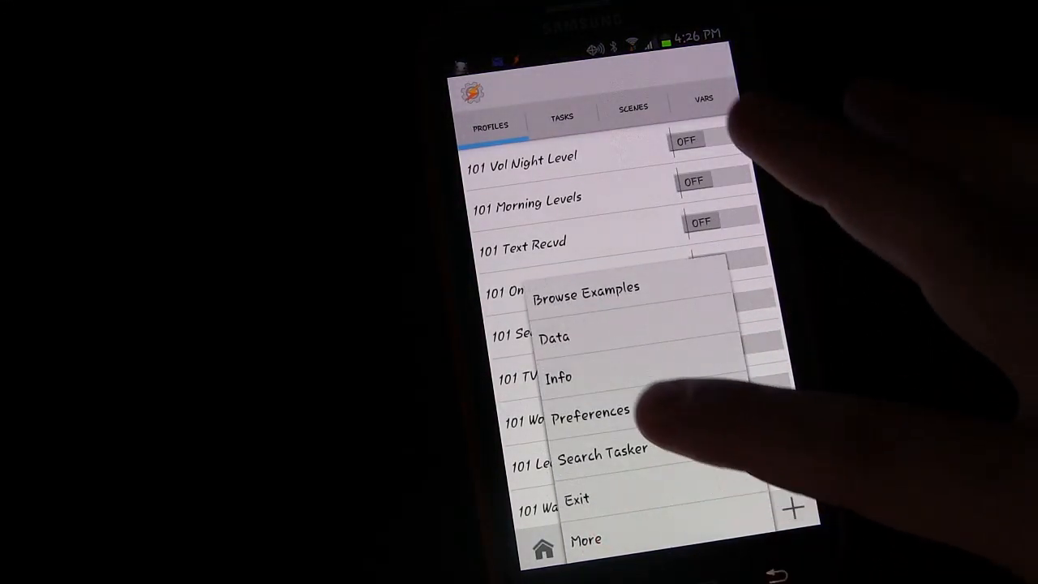
# Step: Unlock Preferences with the lock code and view the Lock Code help under UI Lock
pyautogui.click(591, 410)
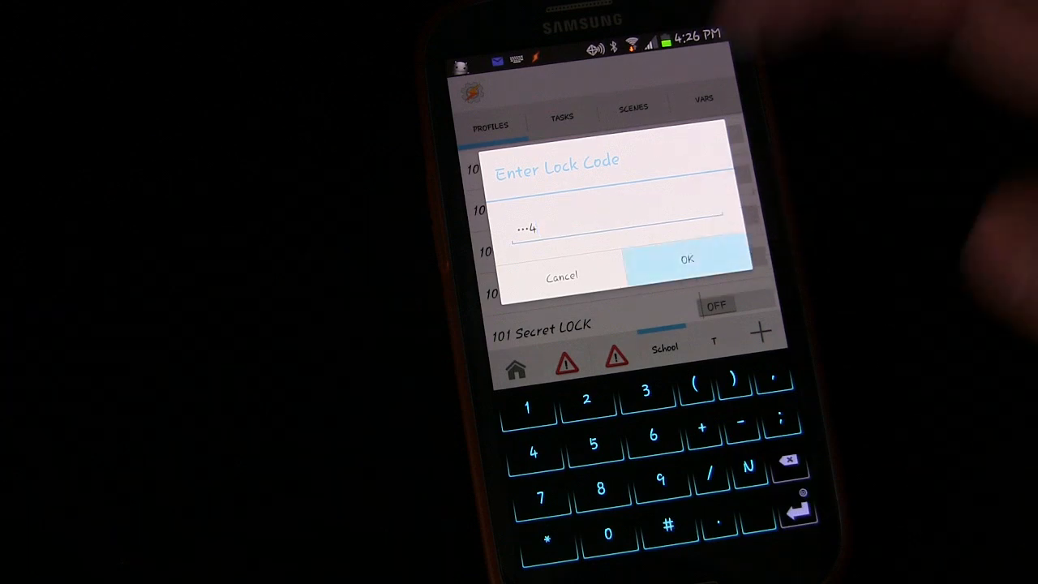
pyautogui.click(687, 260)
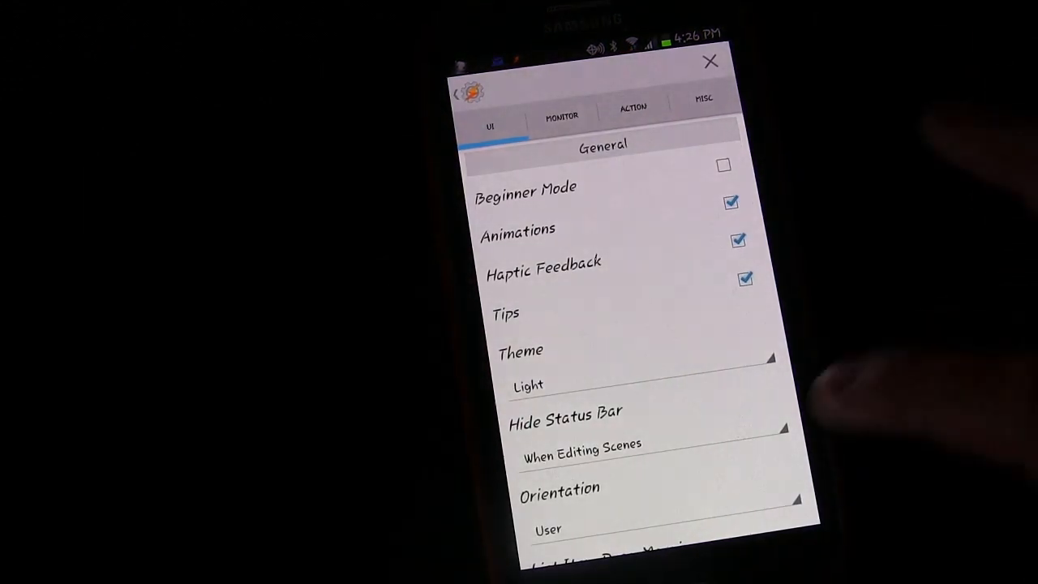
pyautogui.scroll(-3)
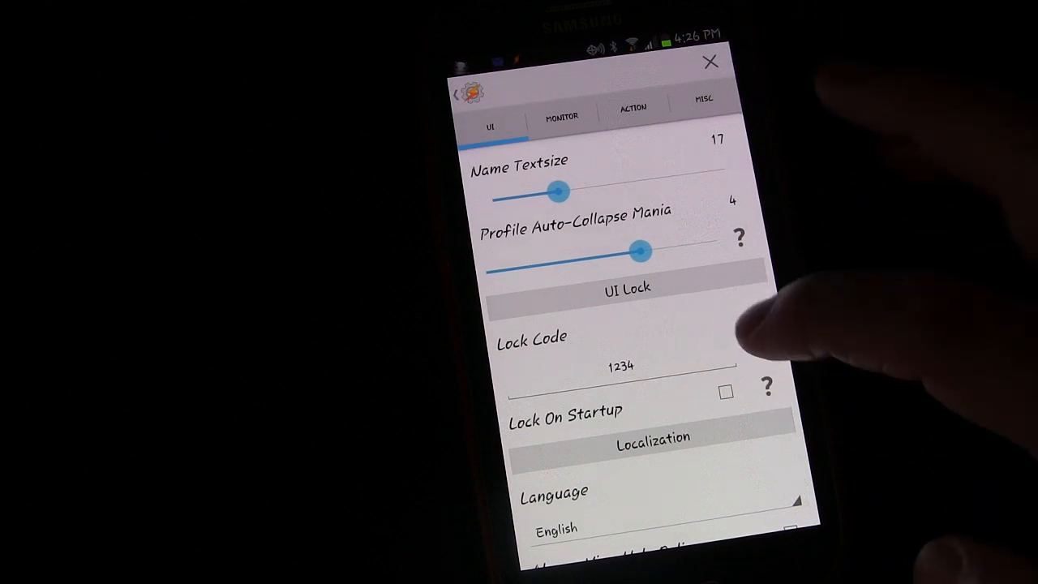
pyautogui.click(766, 386)
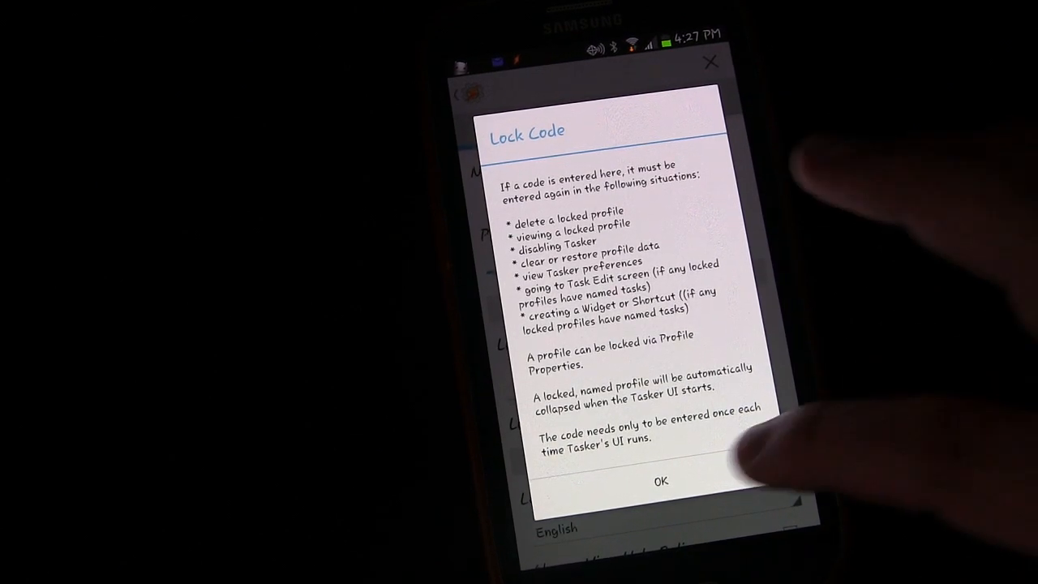
# Step: Close the help, expand the 101 Lock App profile, and open its 101 App Lock task
pyautogui.click(661, 480)
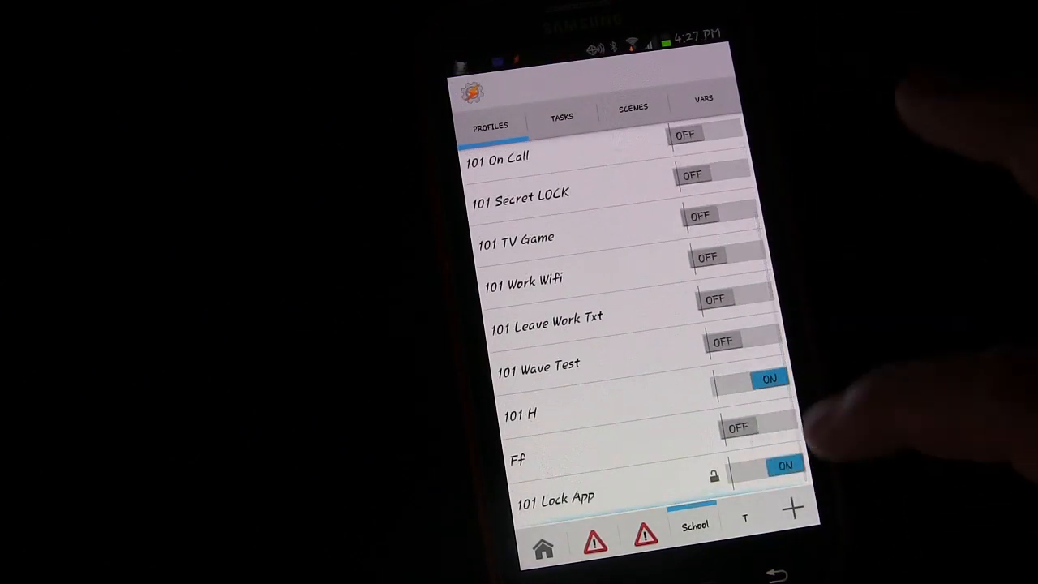
pyautogui.click(556, 496)
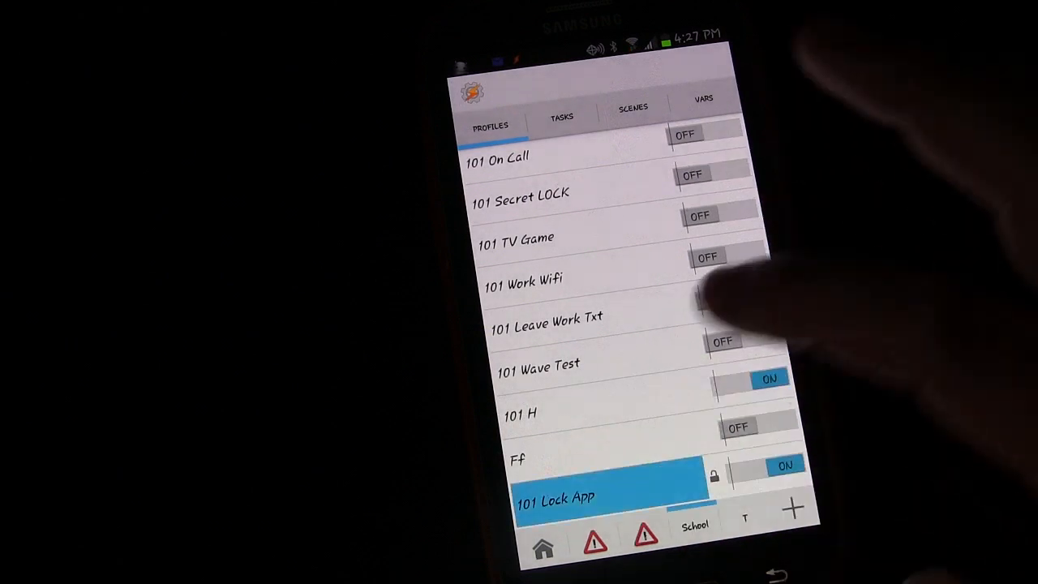
pyautogui.scroll(3)
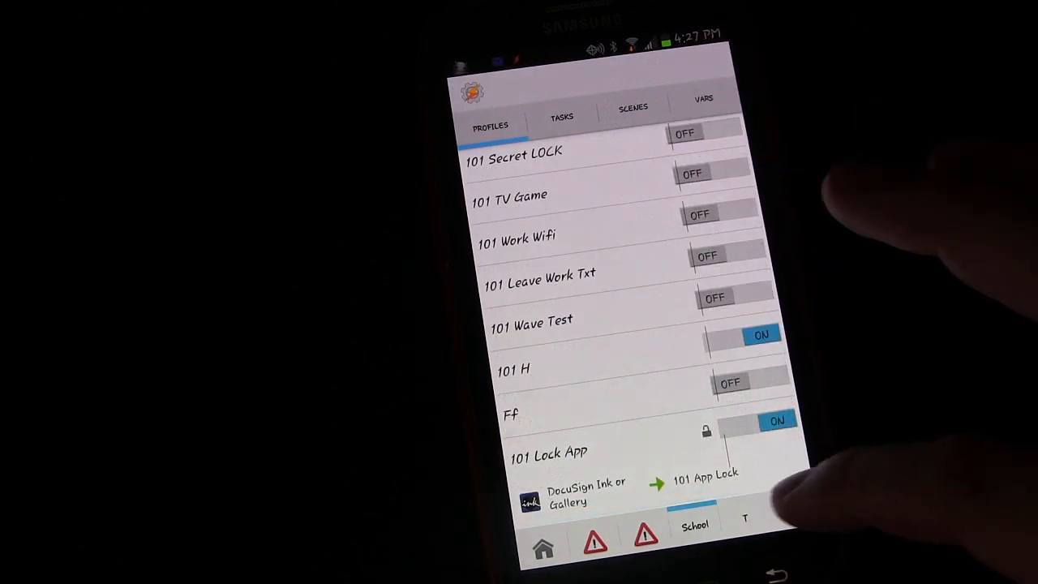
pyautogui.click(703, 473)
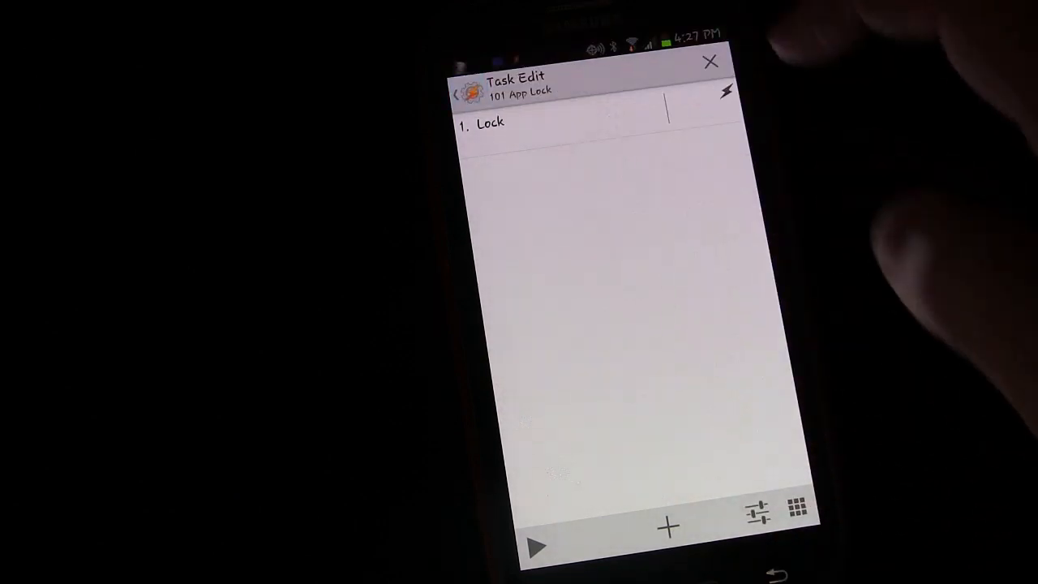
# Step: Switch to the Tasks tab, reopen the 101 App Lock task, and return to the Tasks list
pyautogui.click(711, 61)
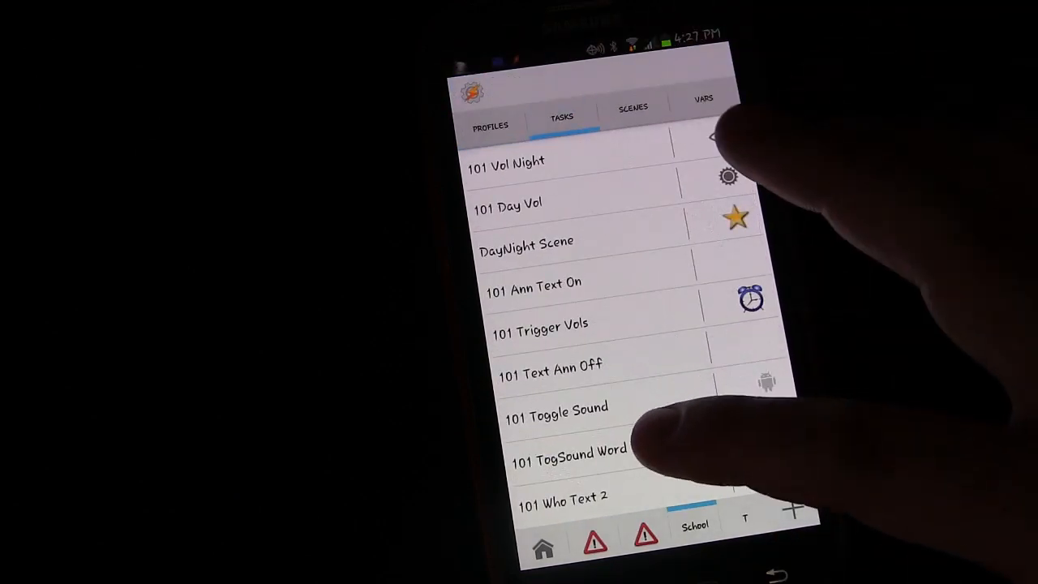
pyautogui.scroll(-3)
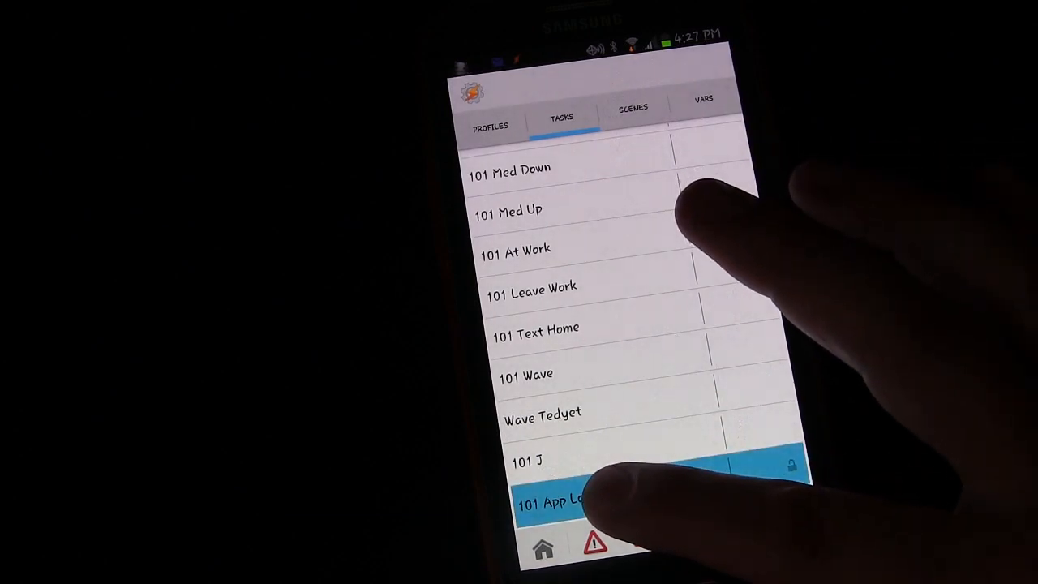
pyautogui.click(710, 61)
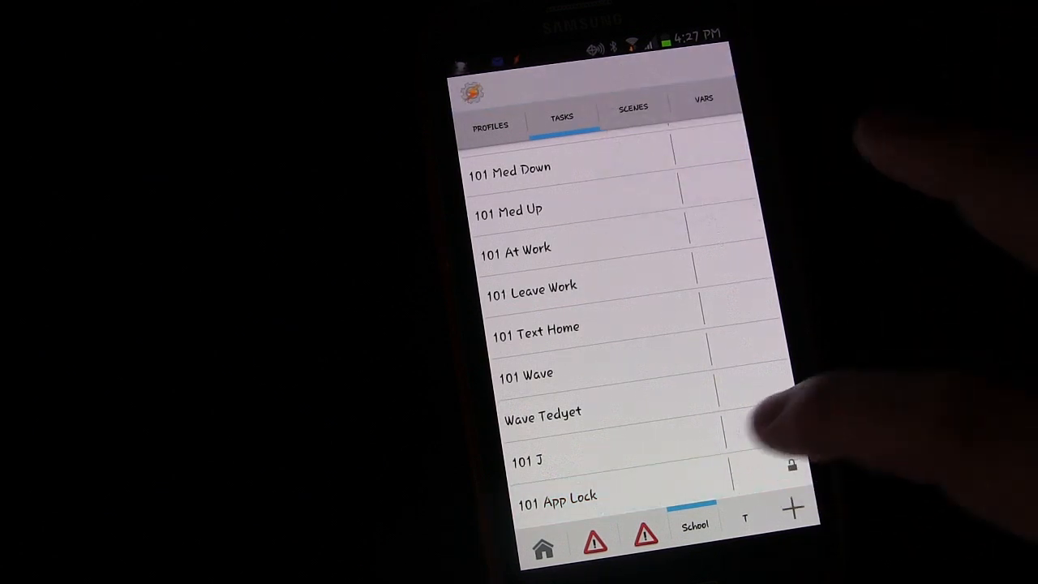
pyautogui.click(557, 495)
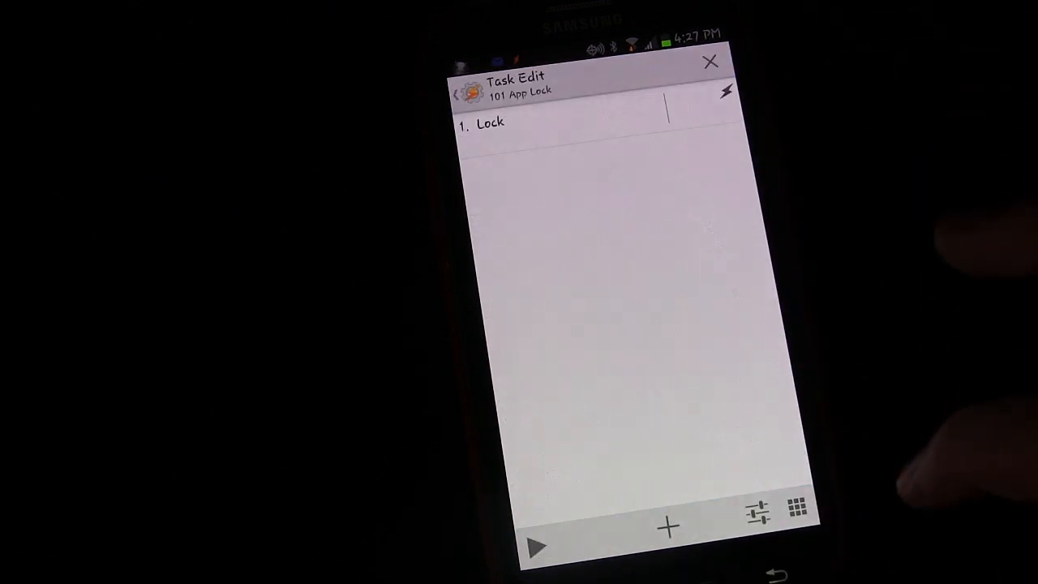
pyautogui.click(710, 61)
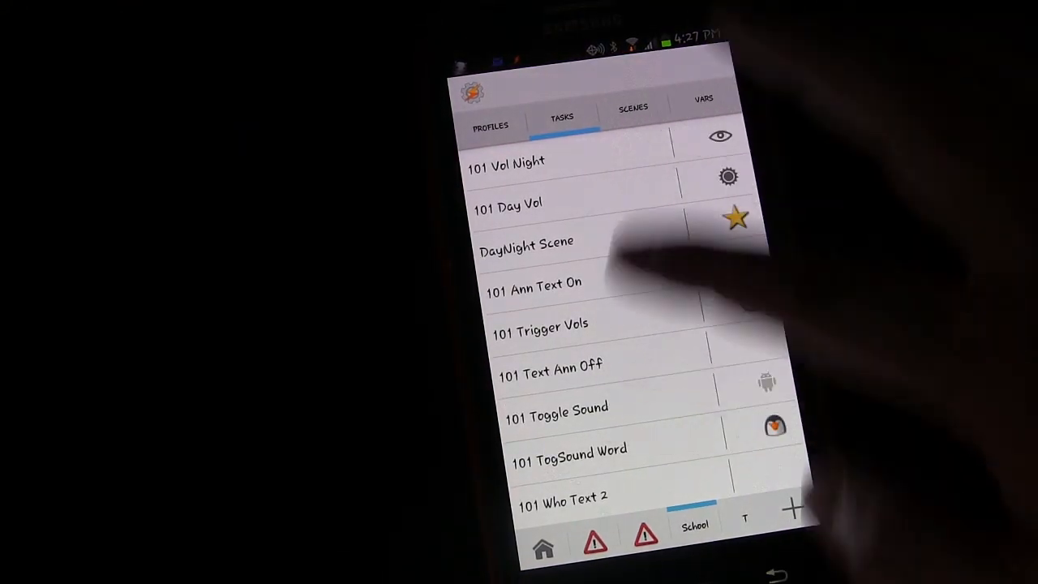
# Step: Scroll the Tasks list while the Enter Lock Code prompt is up
pyautogui.scroll(-3)
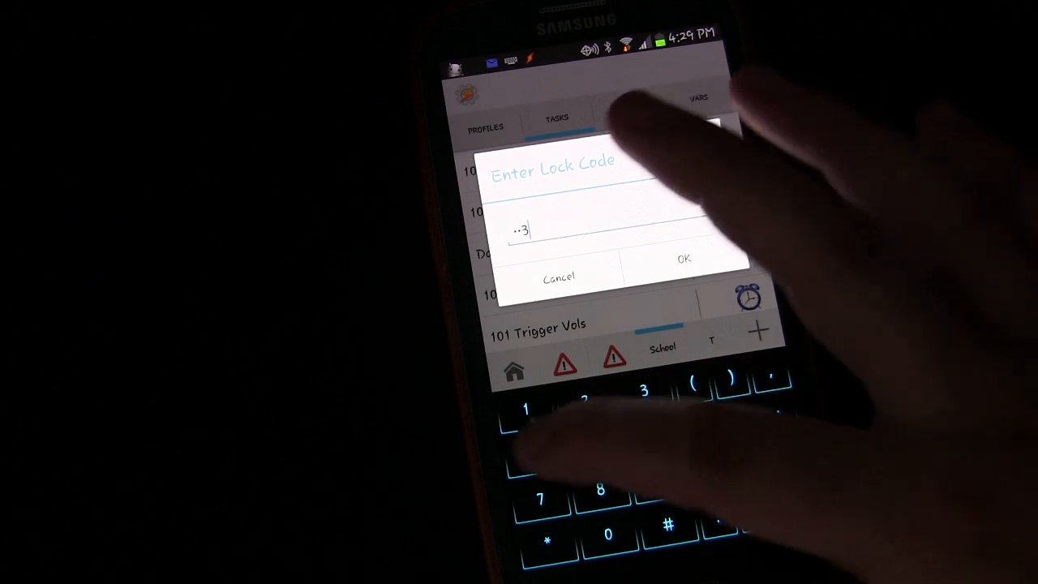
# Step: Confirm the lock code and check Lock On Startup under UI Lock preferences
pyautogui.click(683, 258)
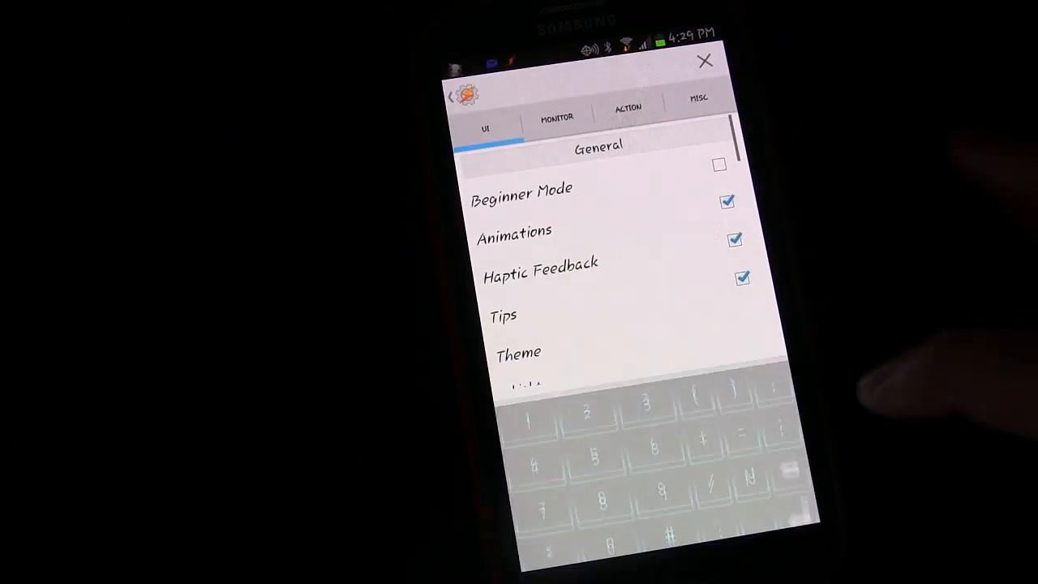
pyautogui.scroll(-3)
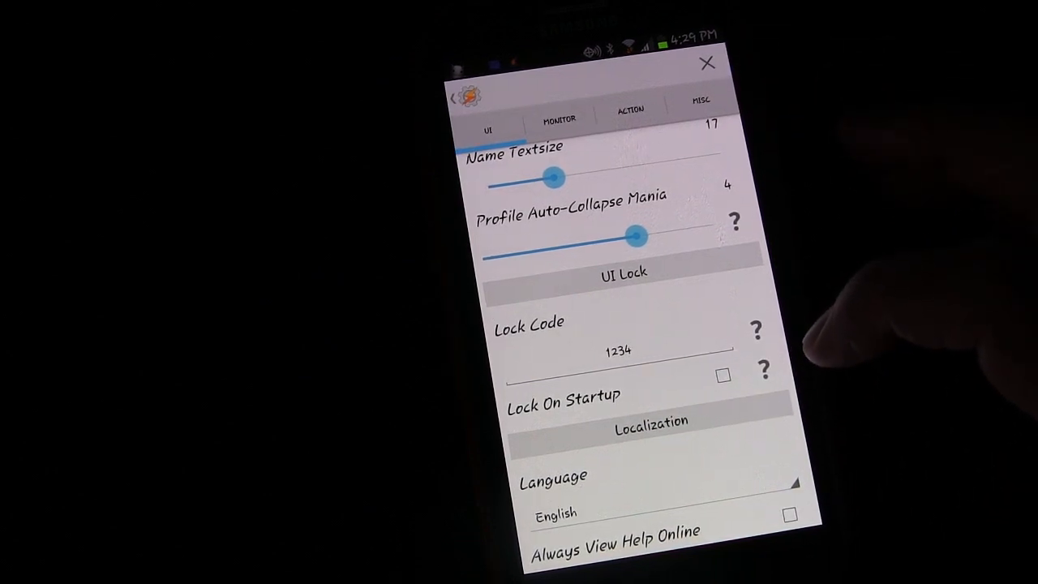
pyautogui.click(721, 370)
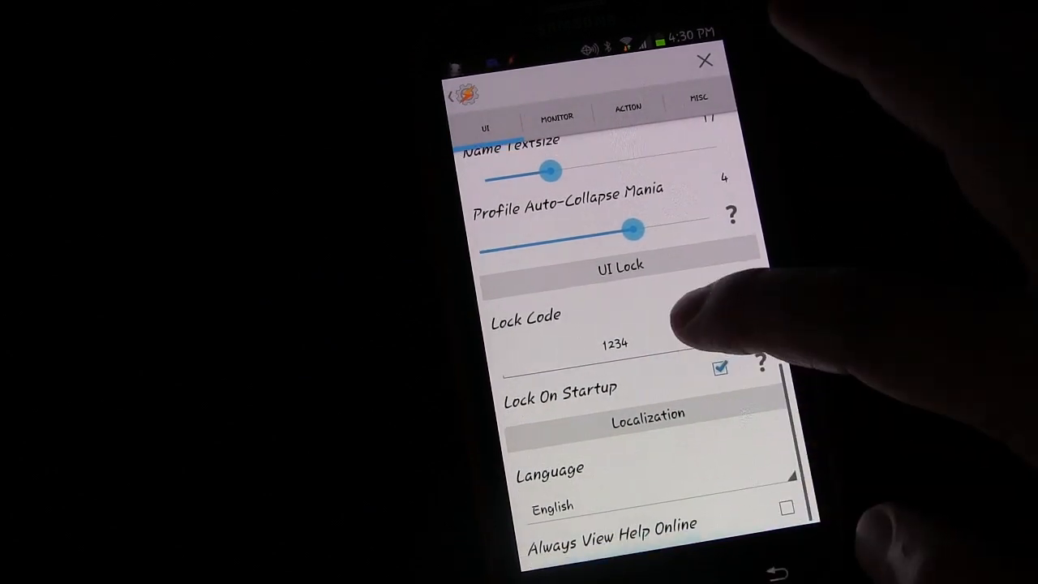